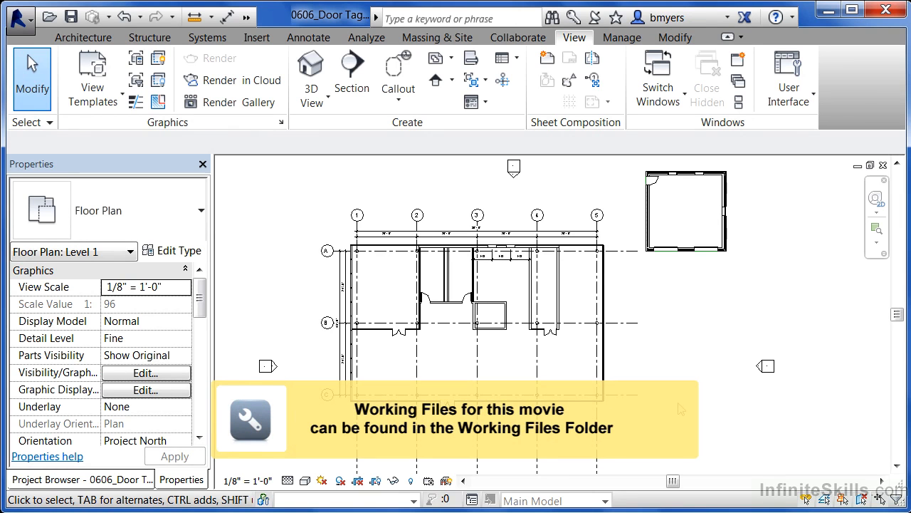
mouse_move(393, 167)
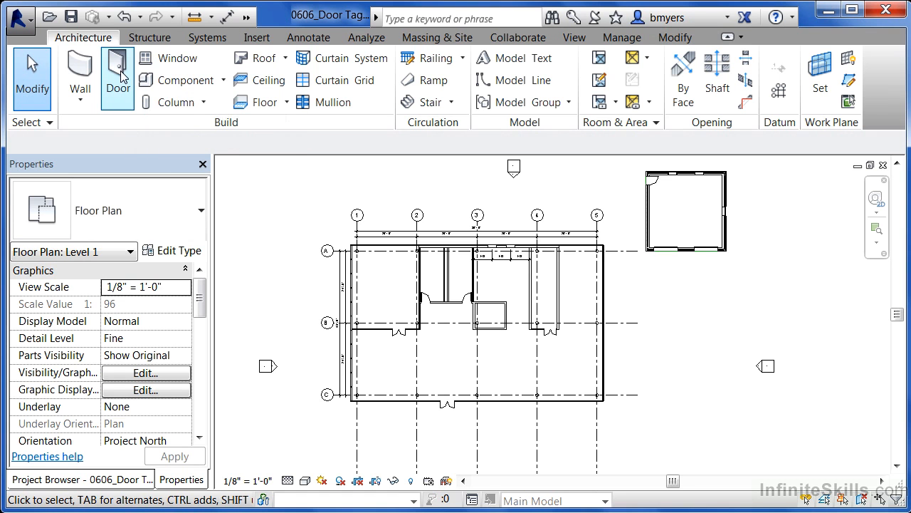
Run Tag All on Level 1 with both Door Tag and Window Tag categories selected.
click(118, 78)
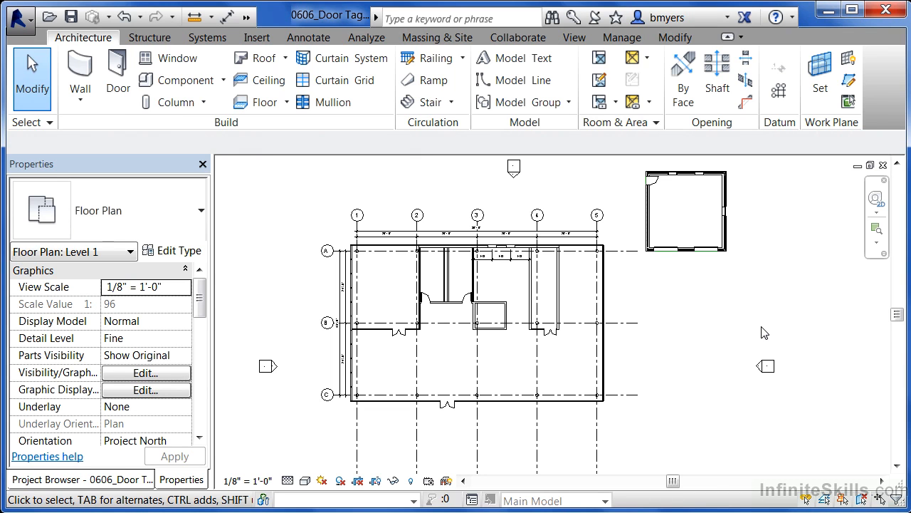
click(308, 37)
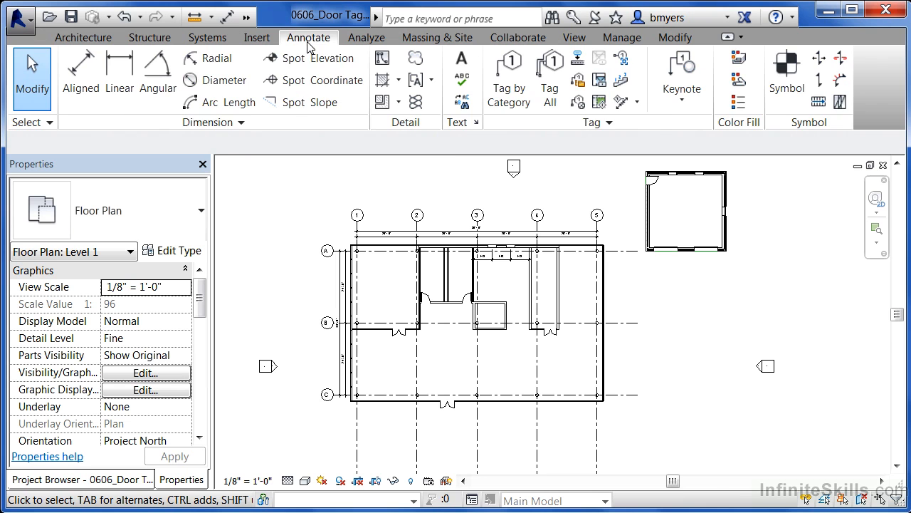
mouse_move(548, 137)
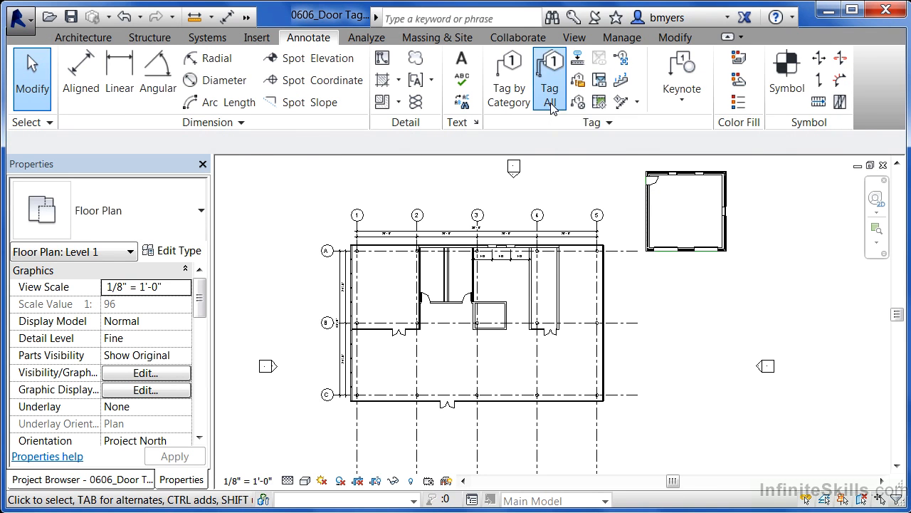
click(551, 78)
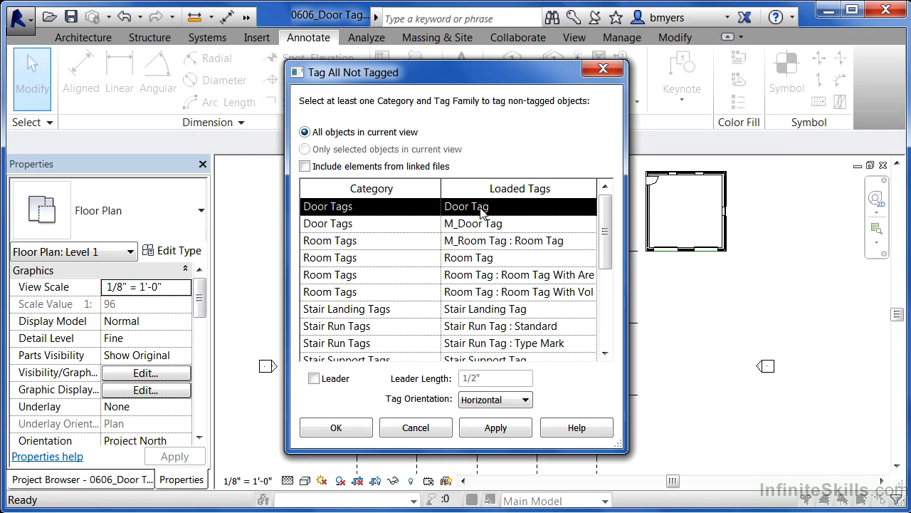
scroll(down, 3)
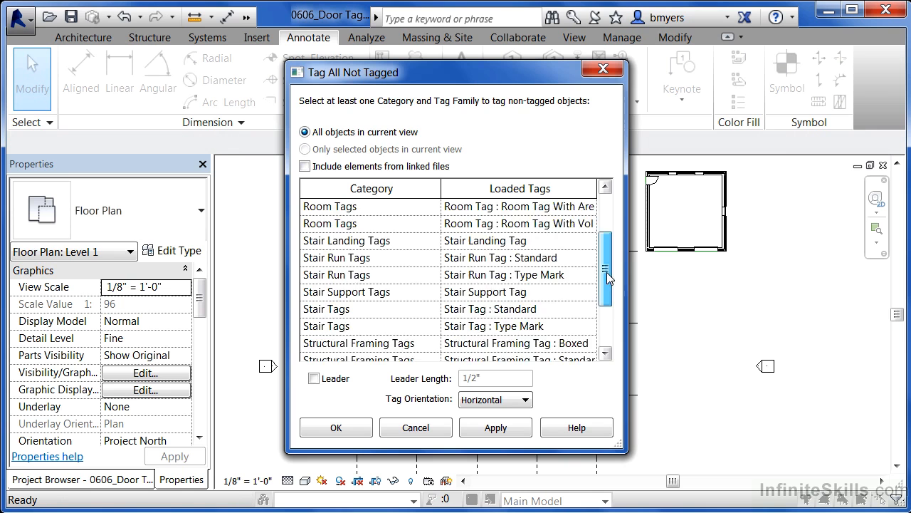
scroll(down, 3)
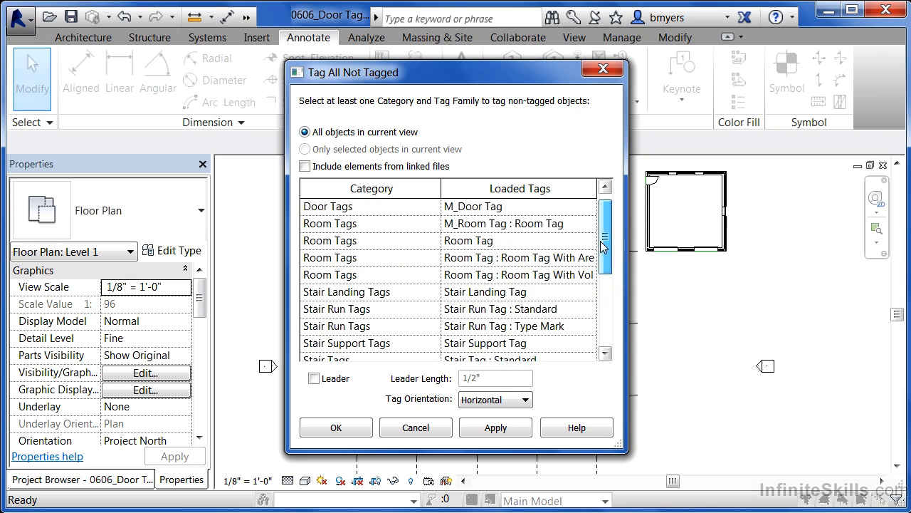
scroll(down, 3)
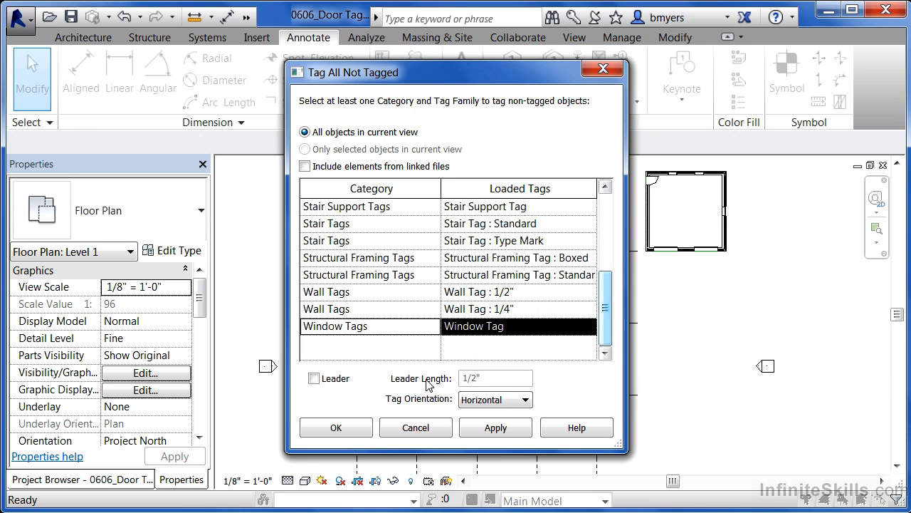
click(335, 427)
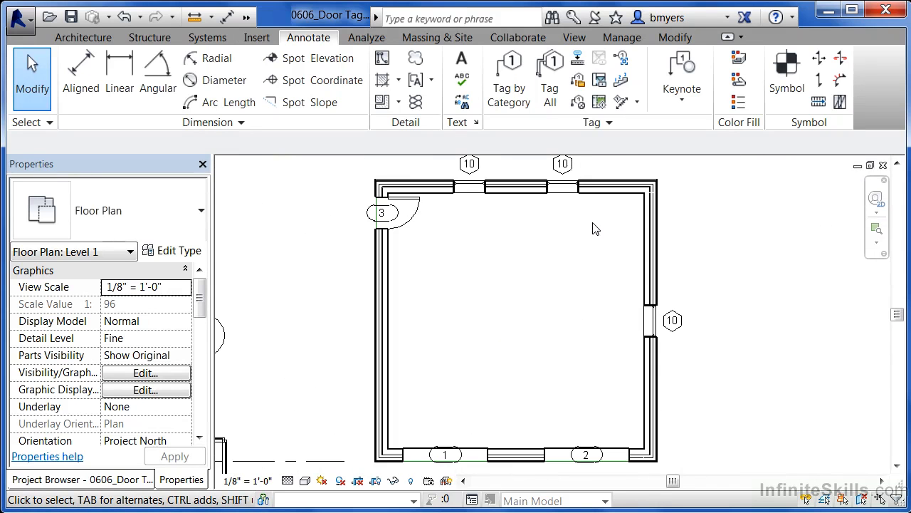
click(382, 213)
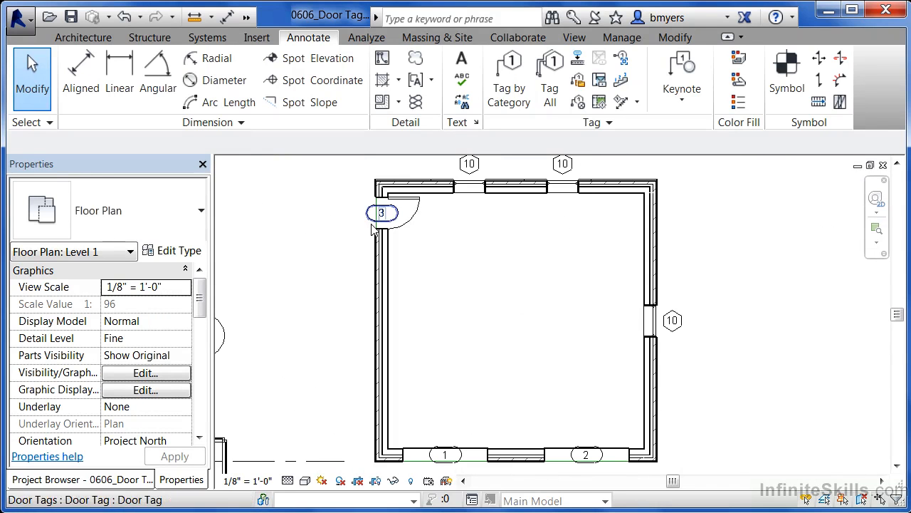
click(440, 257)
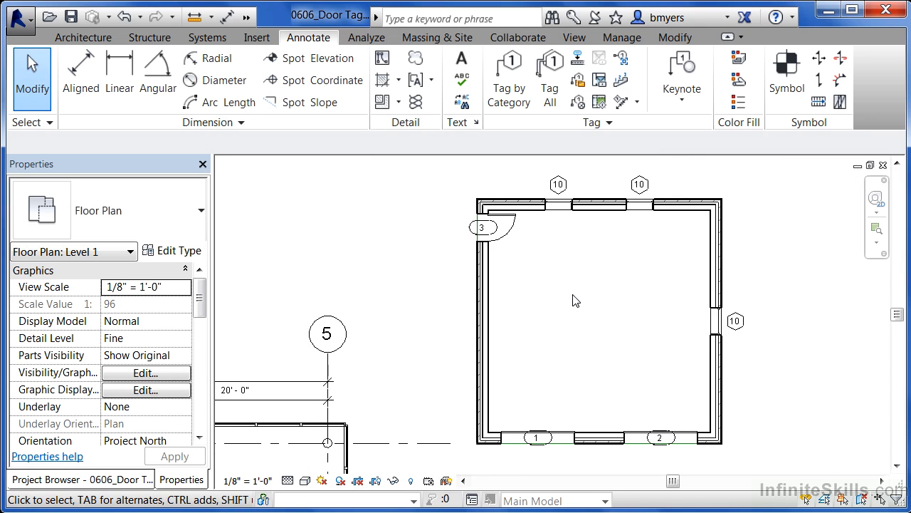
mouse_move(558, 320)
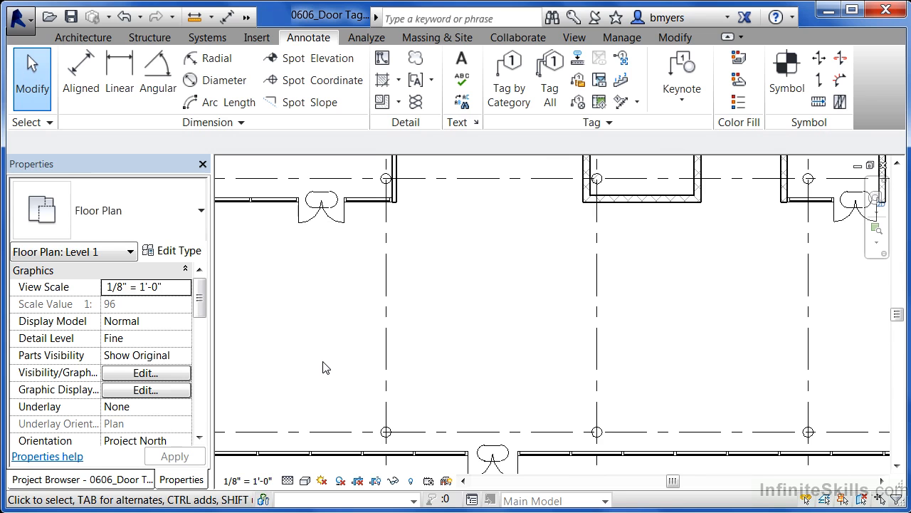
click(491, 456)
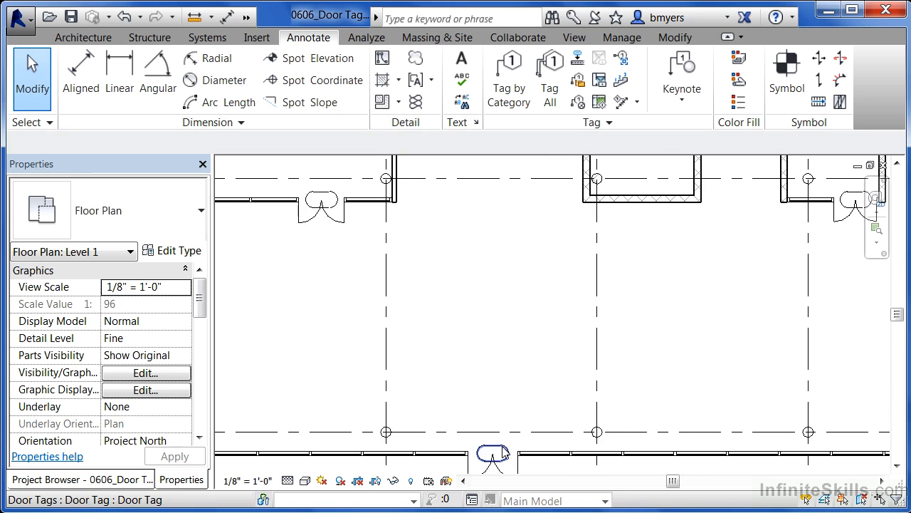
click(493, 455)
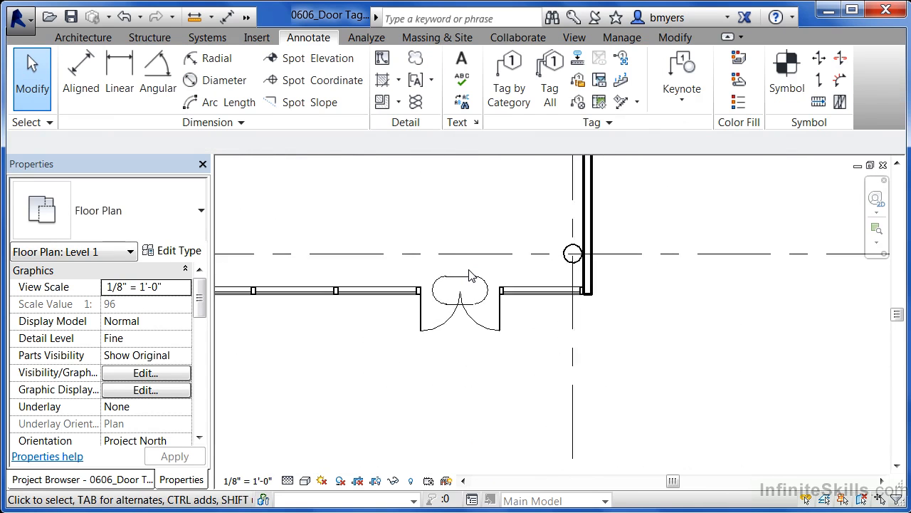
click(459, 299)
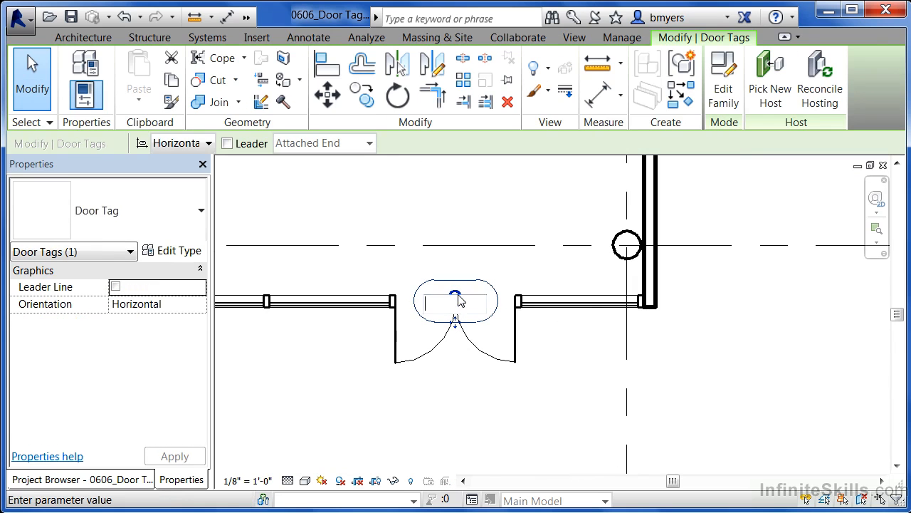
text(7)
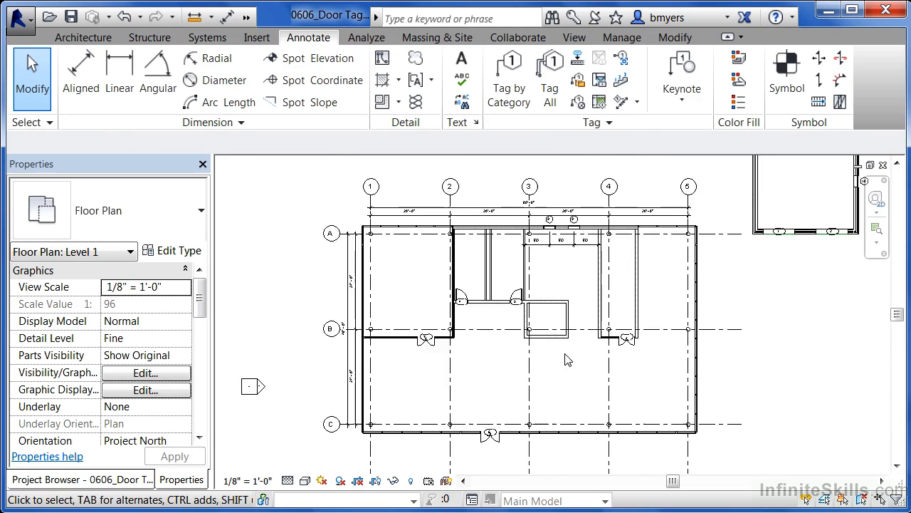
Set the storefront double door's Mark to 109.
scroll(up, 3)
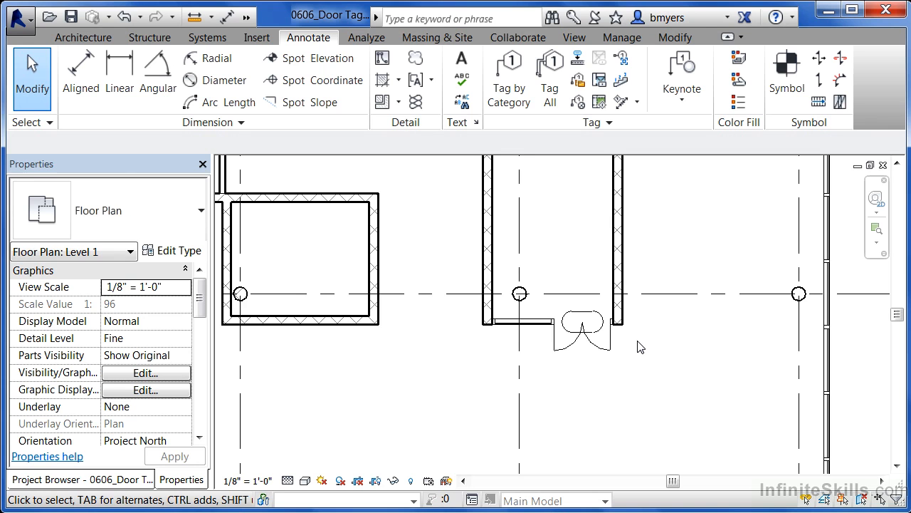
mouse_move(601, 345)
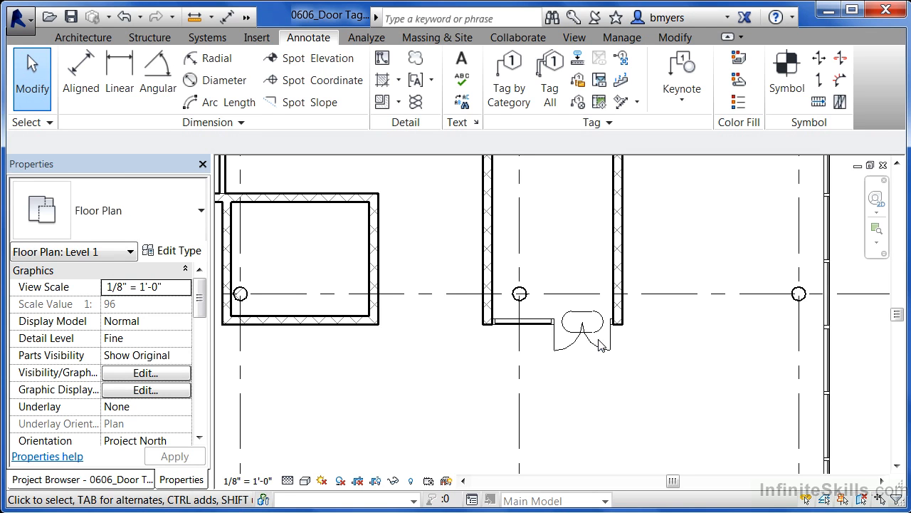
click(580, 328)
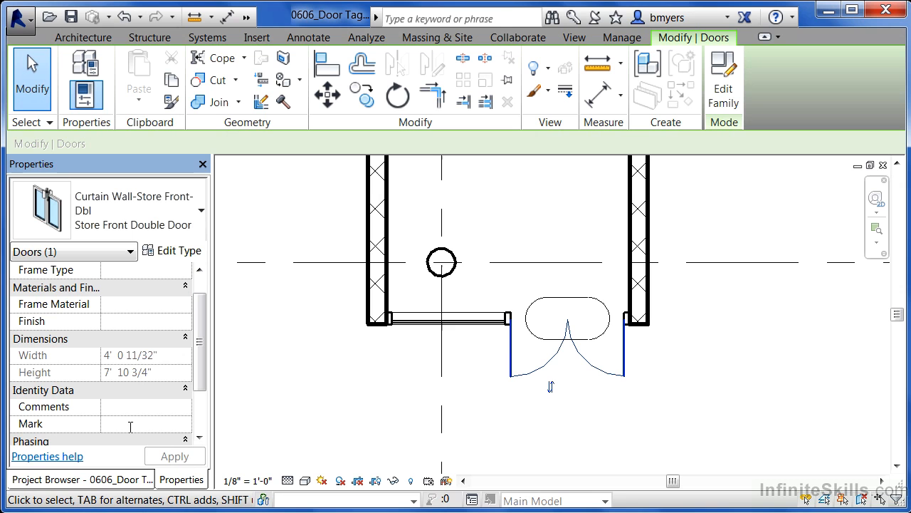
text(1)
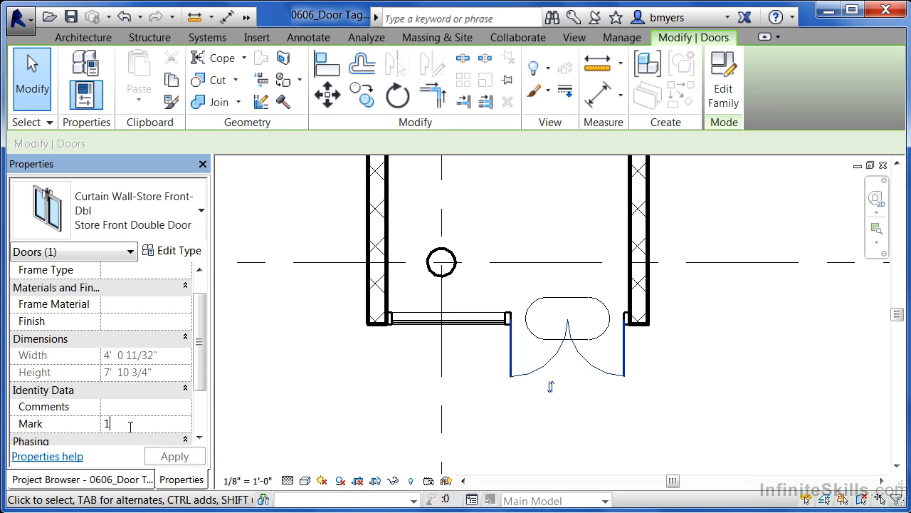
text(09)
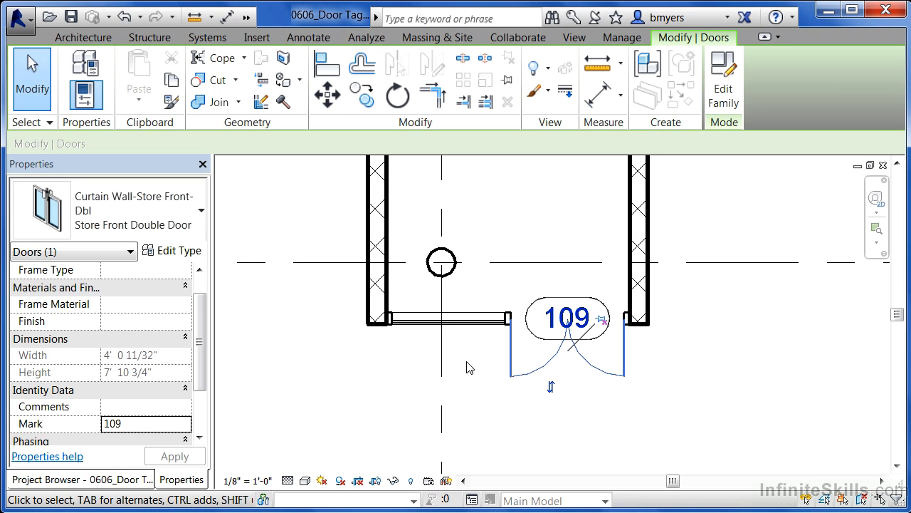
click(308, 37)
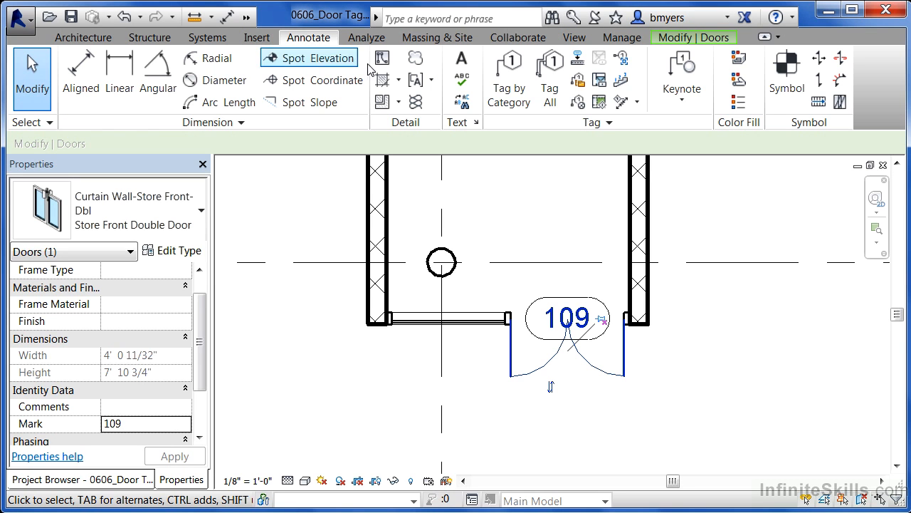
mouse_move(550, 79)
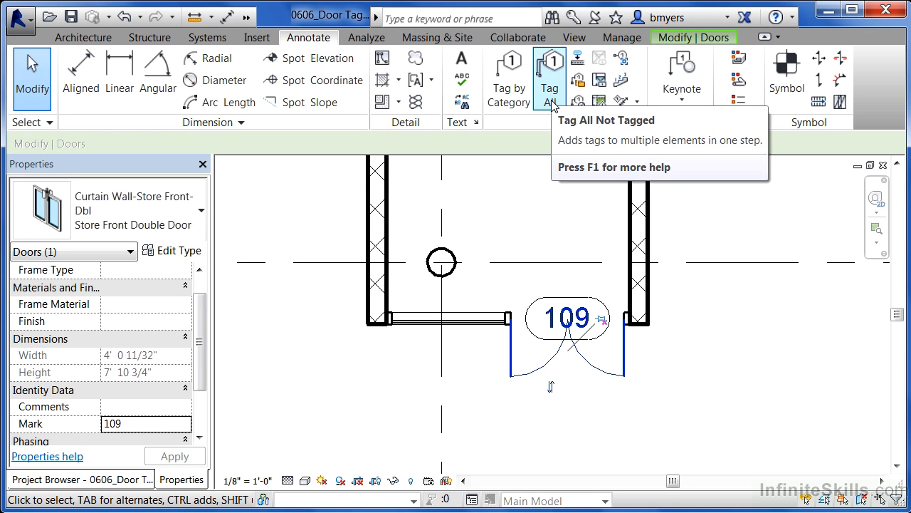
mouse_move(751, 429)
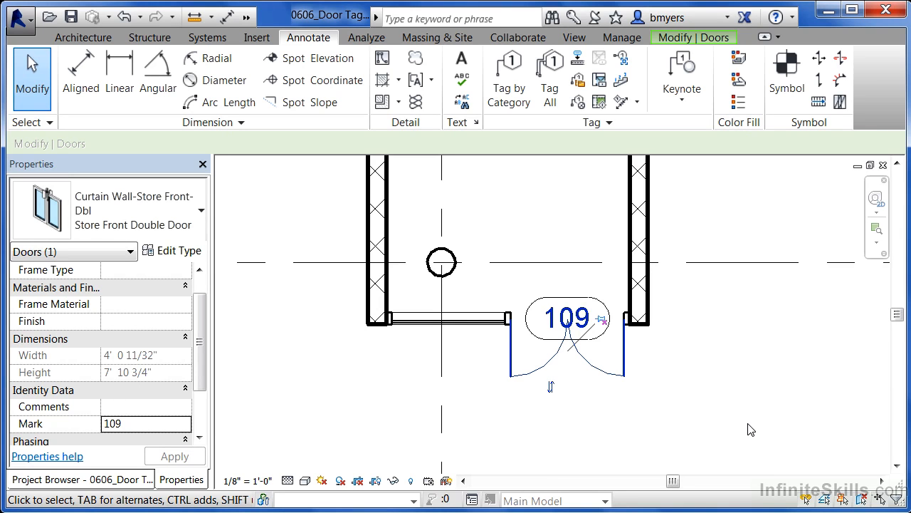
mouse_move(754, 412)
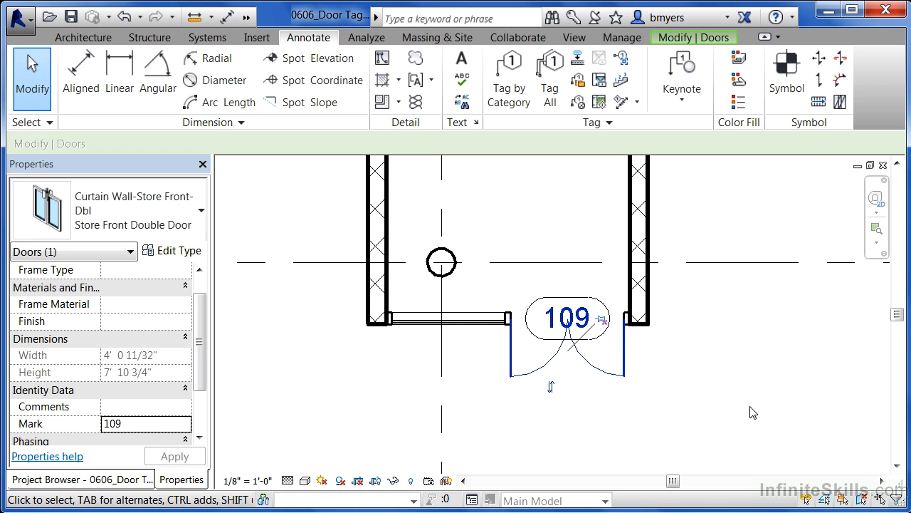
Deselect the door and double-click the storefront door's 109 tag label.
click(753, 412)
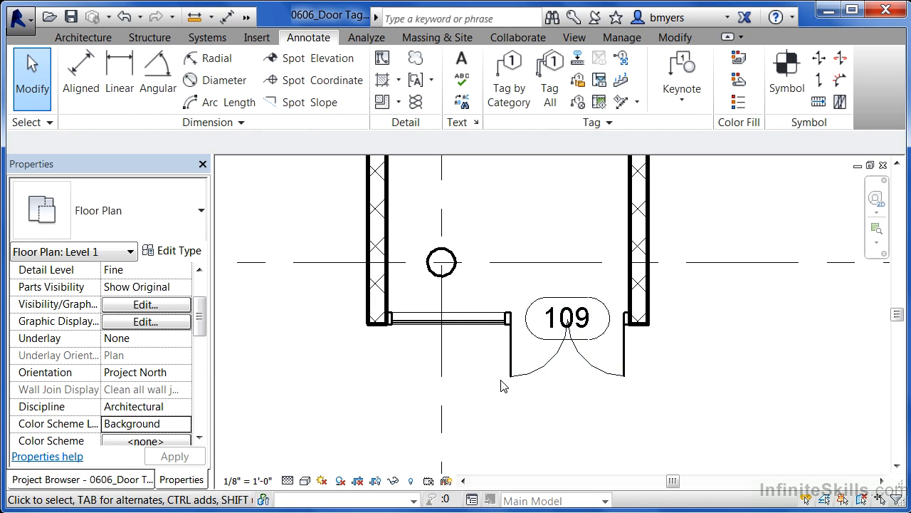
click(568, 318)
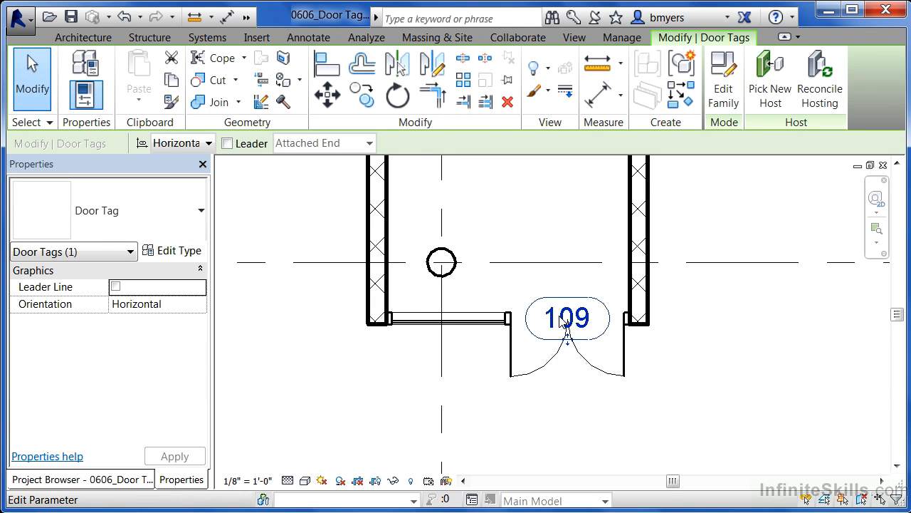
double_click(567, 317)
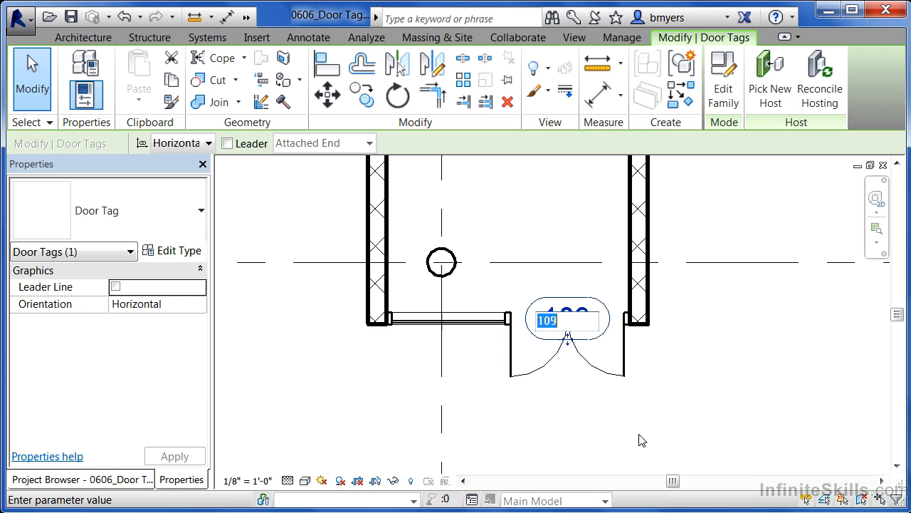